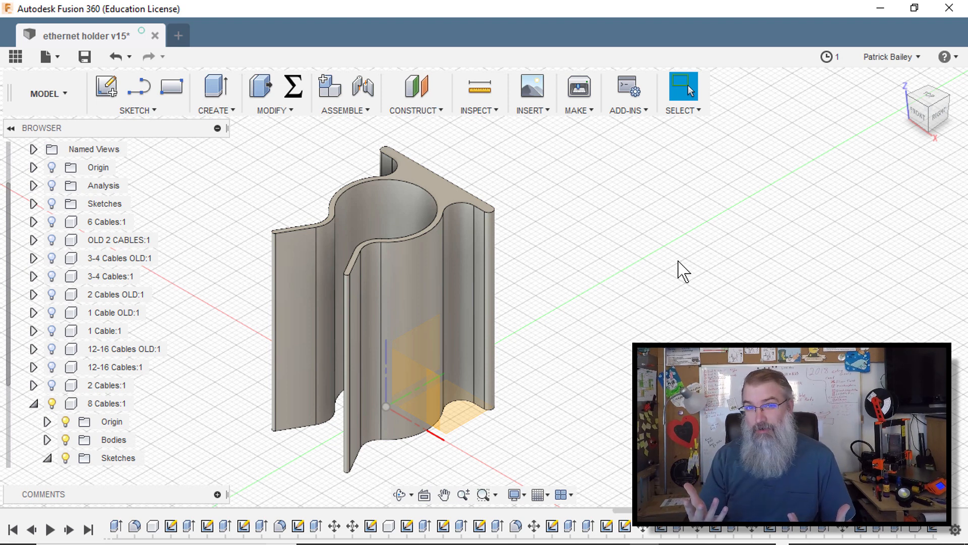
pyautogui.moveTo(634, 247)
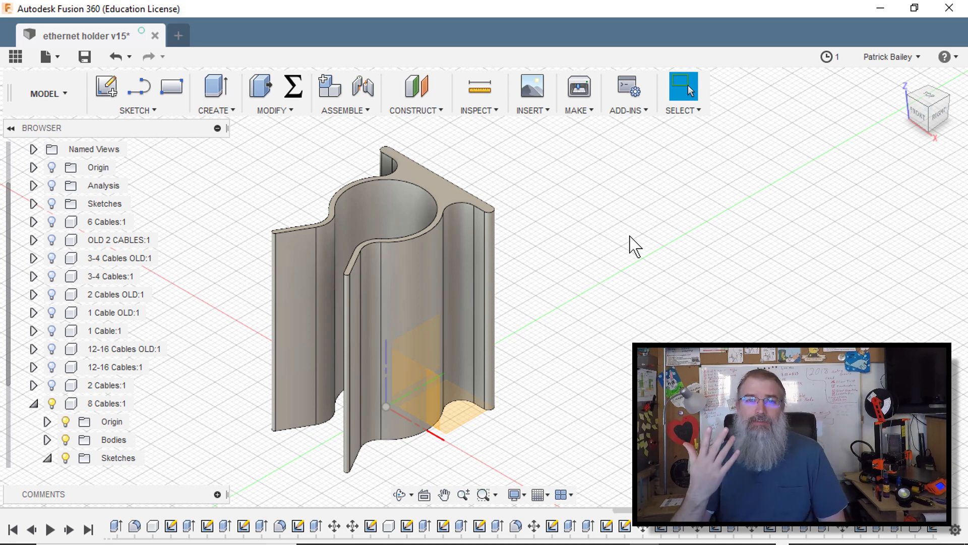
pyautogui.moveTo(617, 272)
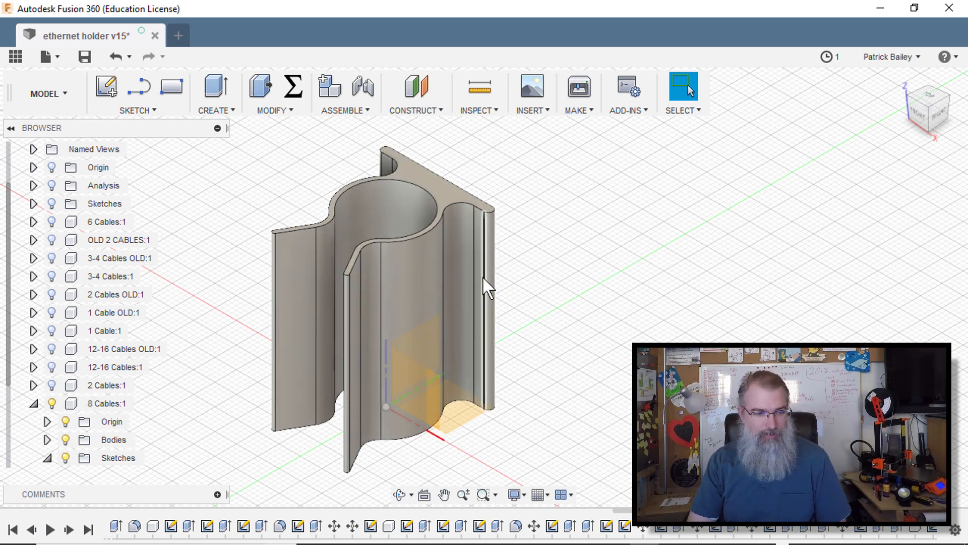
pyautogui.moveTo(105, 422)
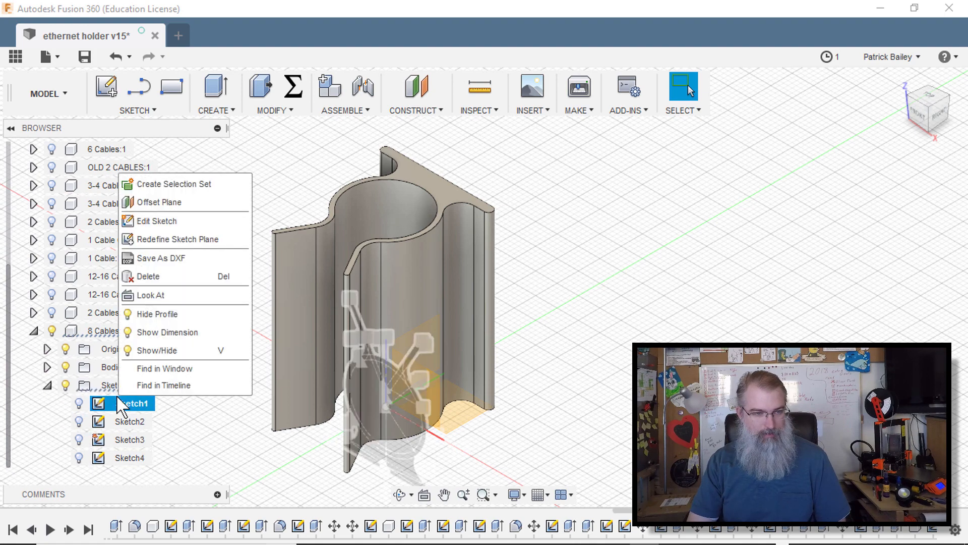
pyautogui.moveTo(159, 221)
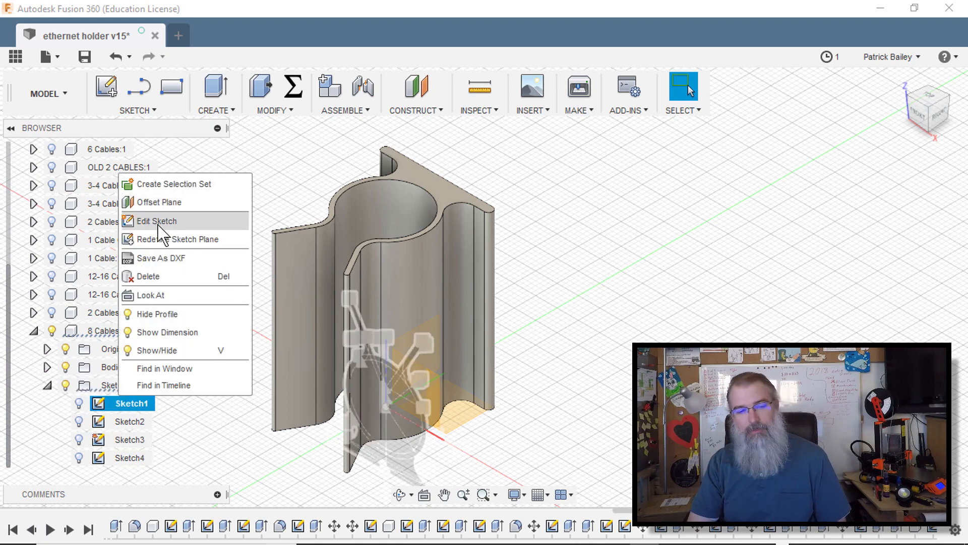
# Review Sketch1's dimensioned clip profile in edit mode, then stop sketch editing.
pyautogui.click(158, 221)
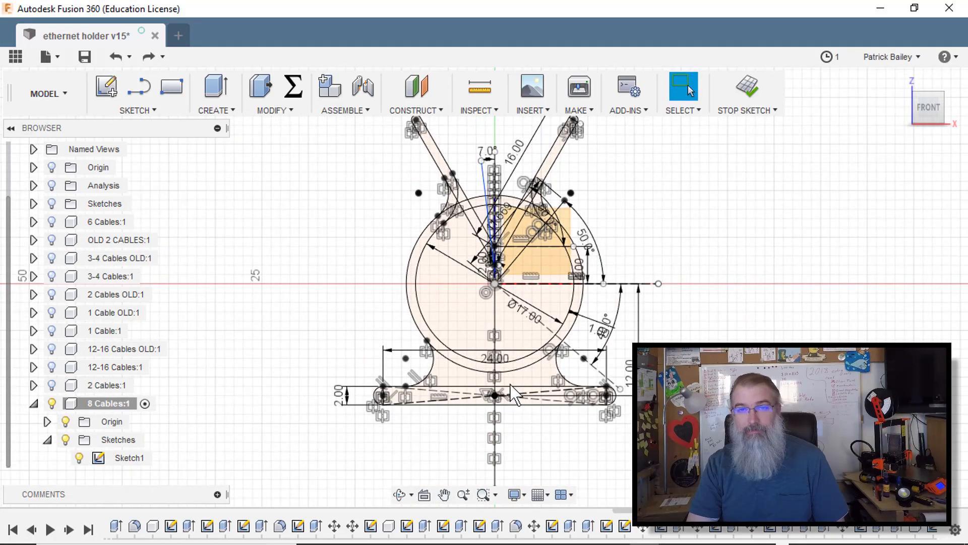
pyautogui.click(488, 389)
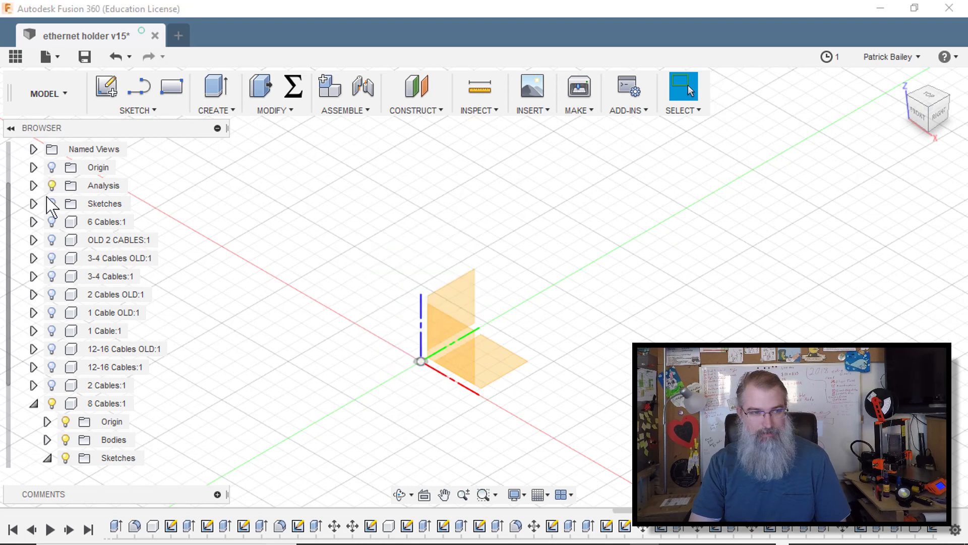
# Expand the Analysis folder and toggle a section analysis so the 8 Cables clip body shows again.
pyautogui.click(34, 186)
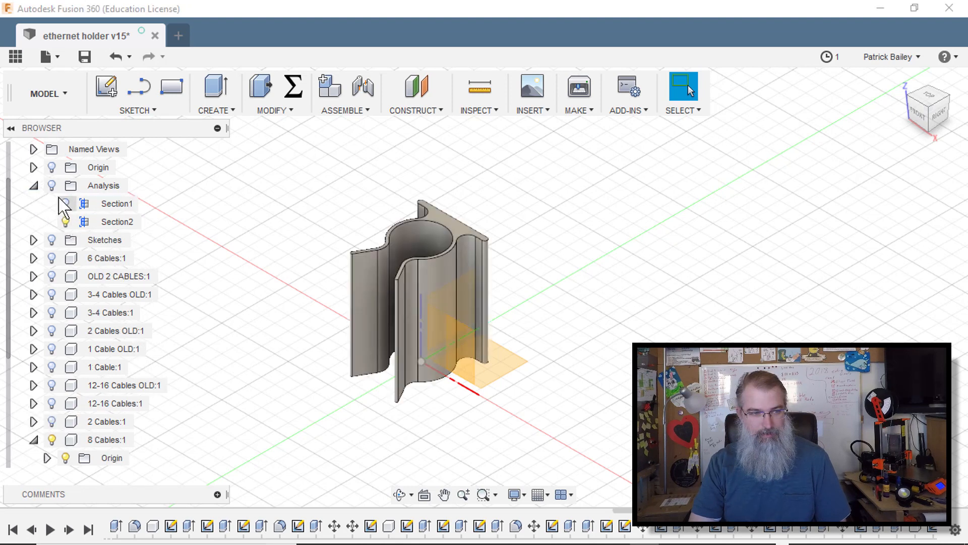
pyautogui.click(65, 203)
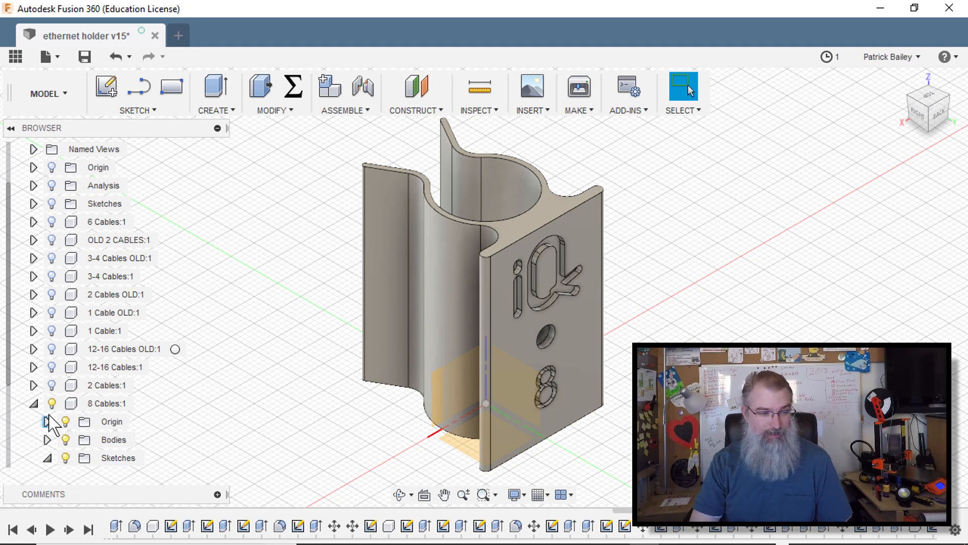
# Hide the 8 Cables clip, try 3-4 Cables OLD, then show the newer 3-4 Cables clip.
pyautogui.click(51, 403)
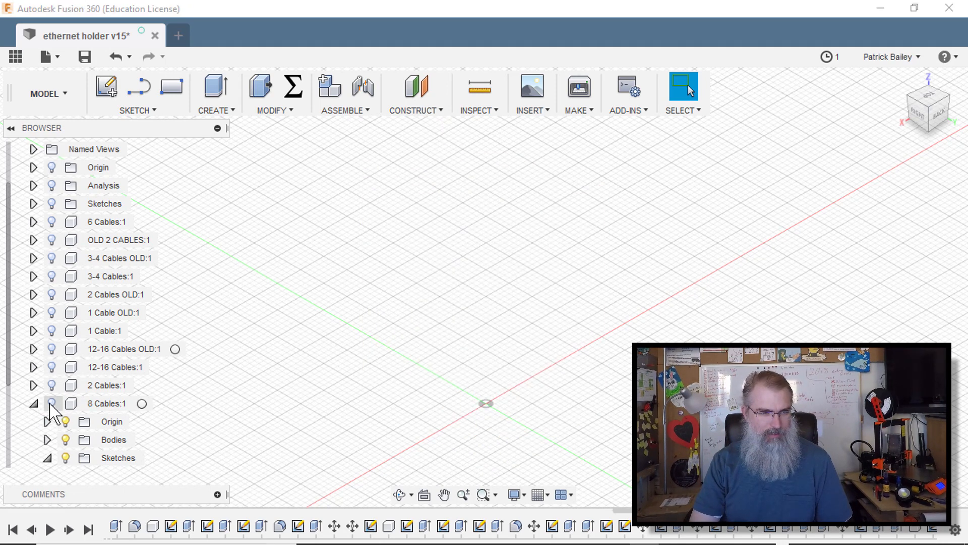
pyautogui.click(119, 258)
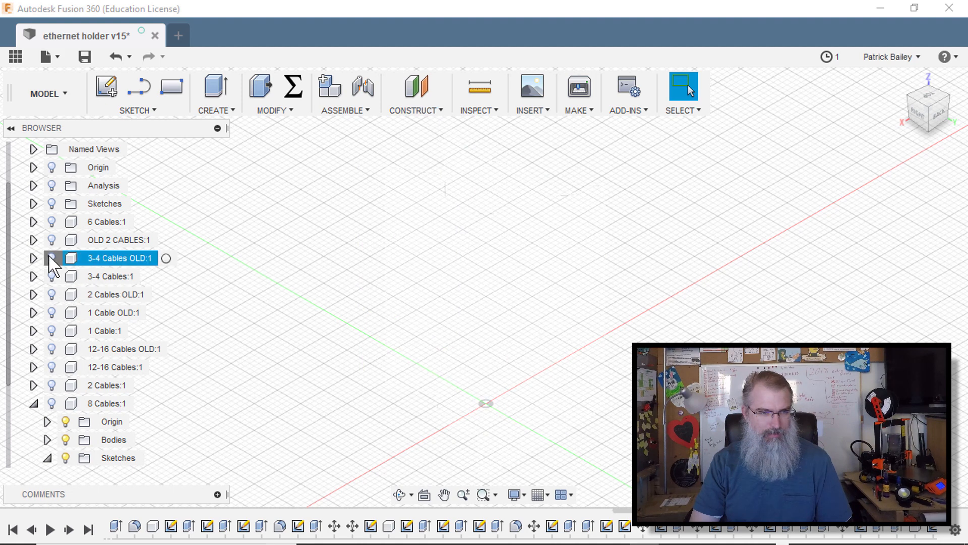
pyautogui.click(51, 257)
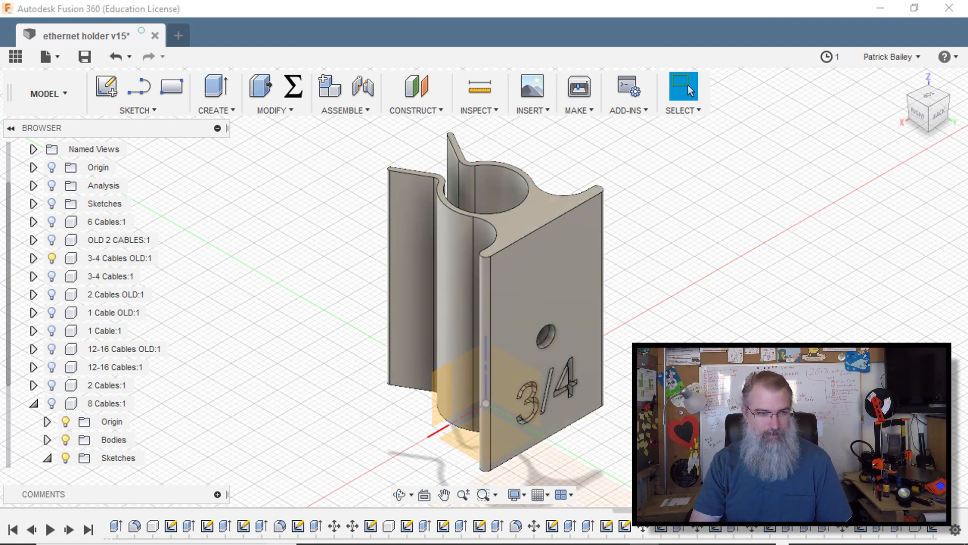
pyautogui.click(119, 257)
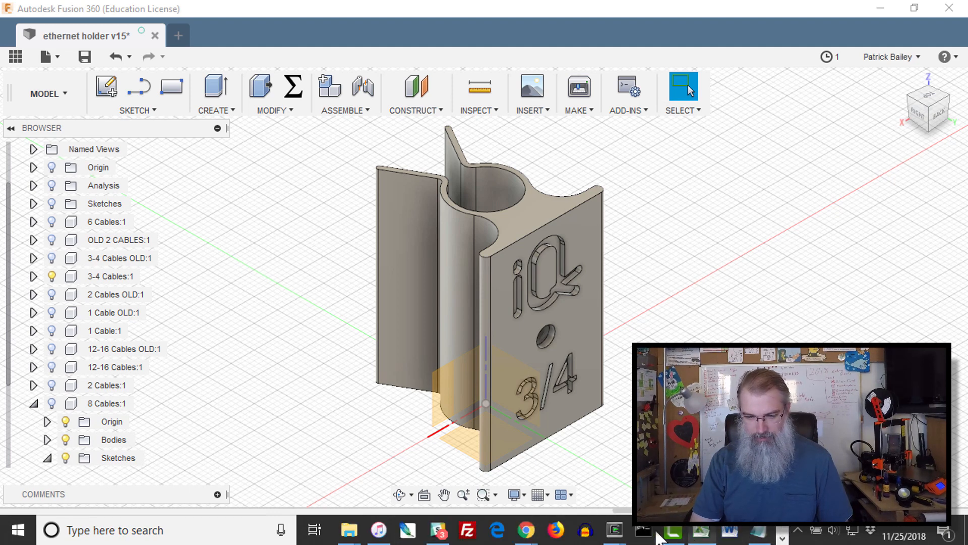
pyautogui.moveTo(524, 529)
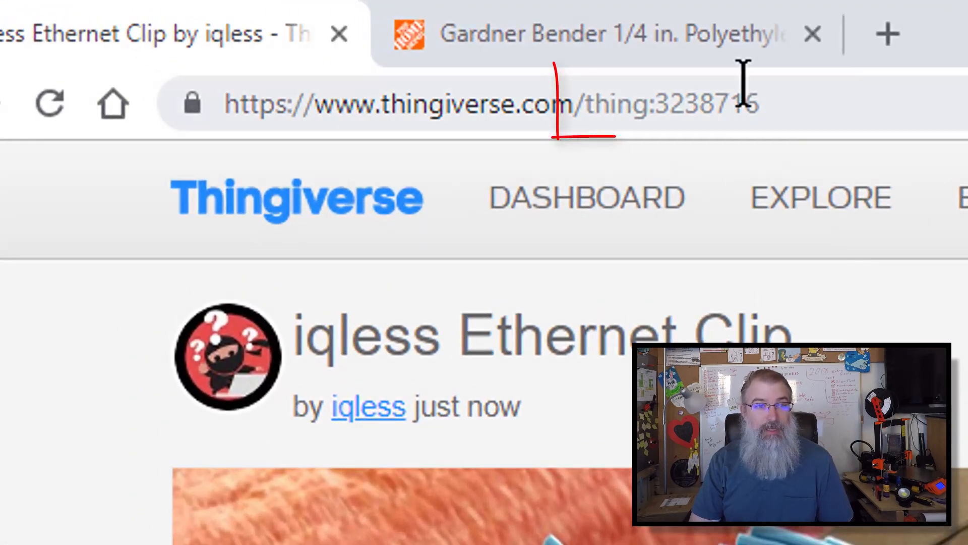
# Select the thing ID in the address bar, then show the Thing Files list of ethernet_cable STL variants.
pyautogui.doubleClick(707, 103)
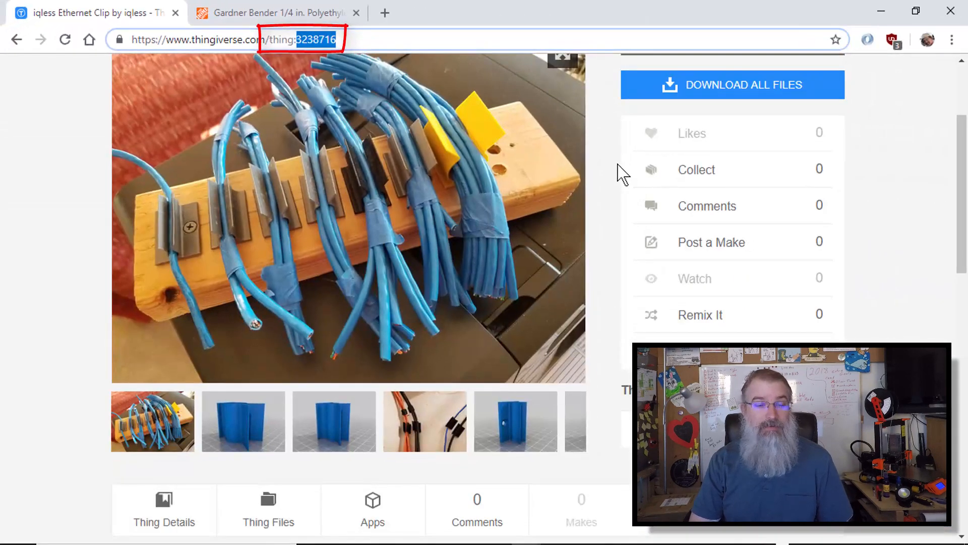
pyautogui.scroll(-3)
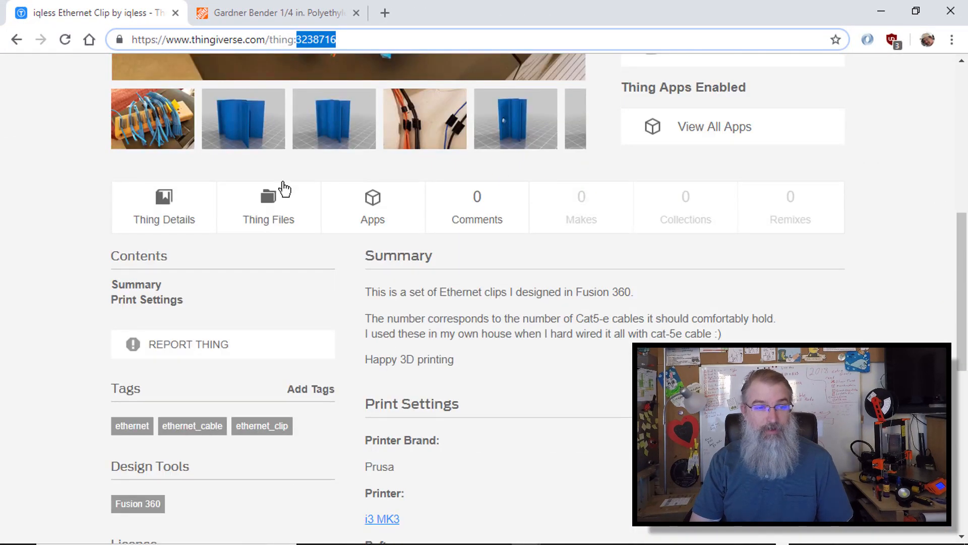
pyautogui.click(268, 207)
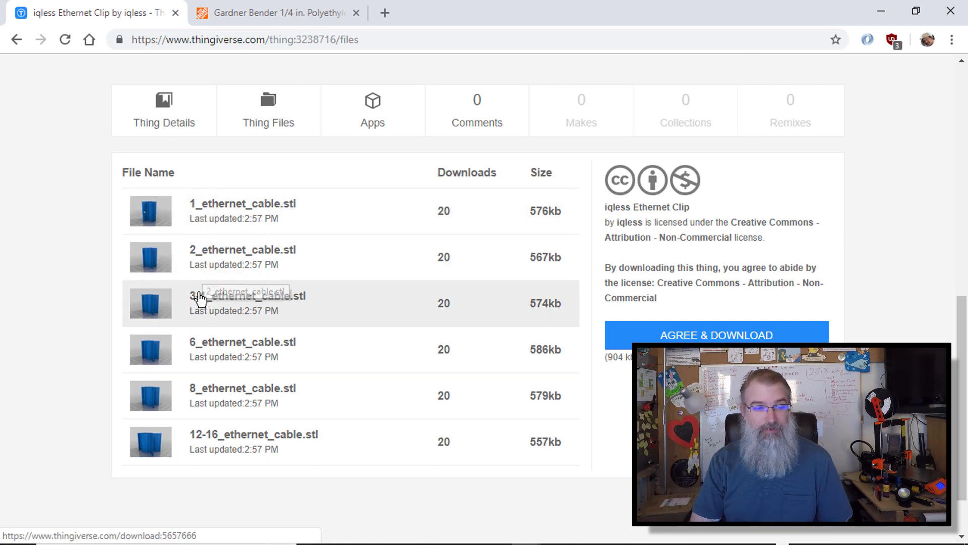
pyautogui.moveTo(361, 482)
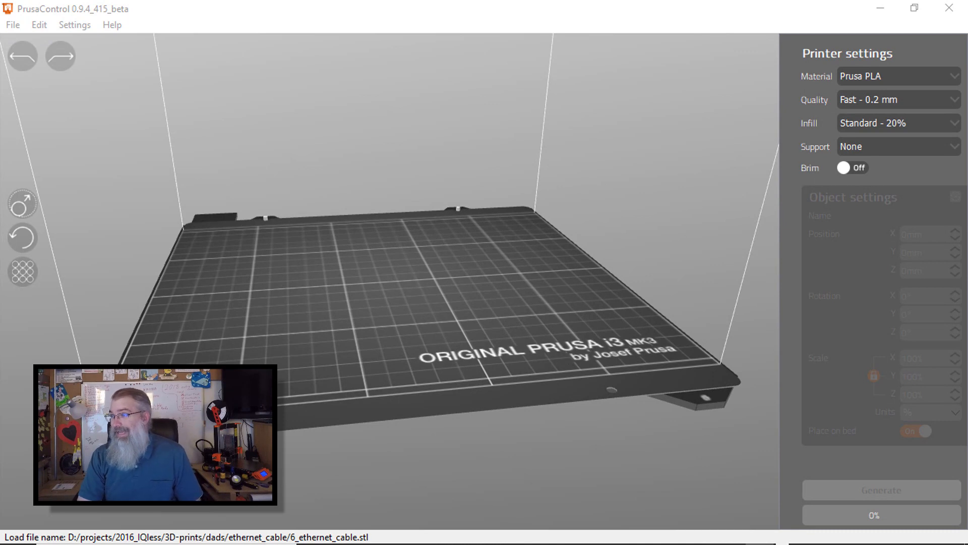
pyautogui.moveTo(398, 304)
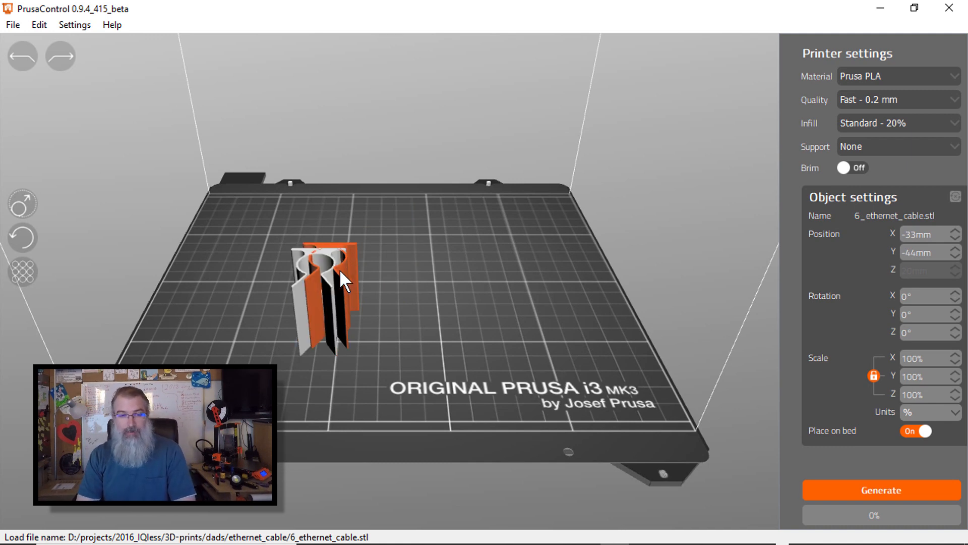
# Drag one 6_ethernet_cable.stl copy apart and set its rotation to 180, viewing the clips' faces.
pyautogui.moveTo(327, 290); pyautogui.dragTo(413, 297)
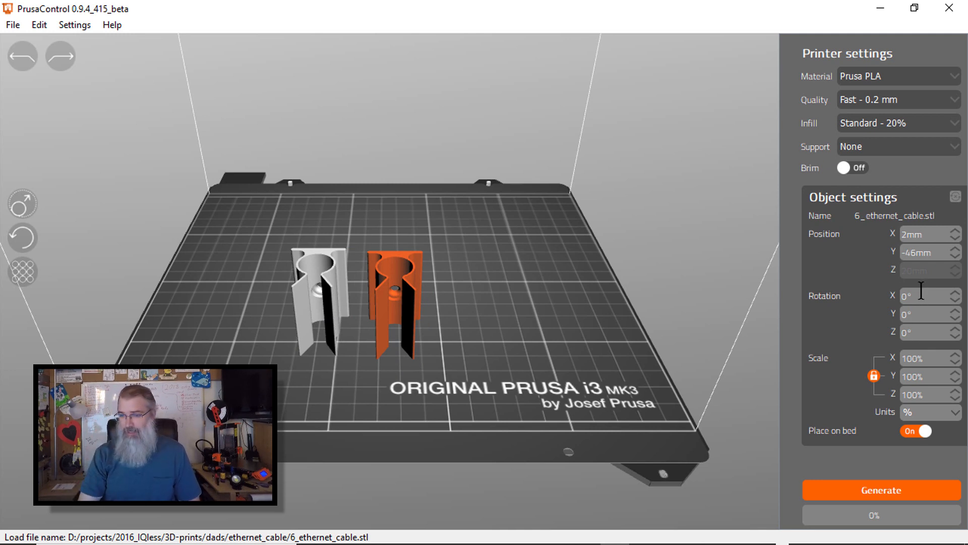
pyautogui.click(926, 296)
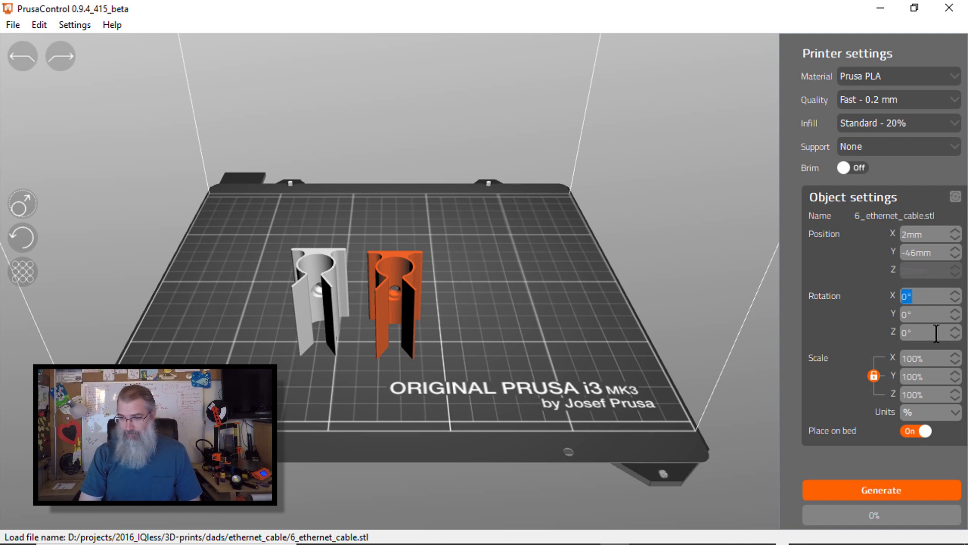
pyautogui.write('180')
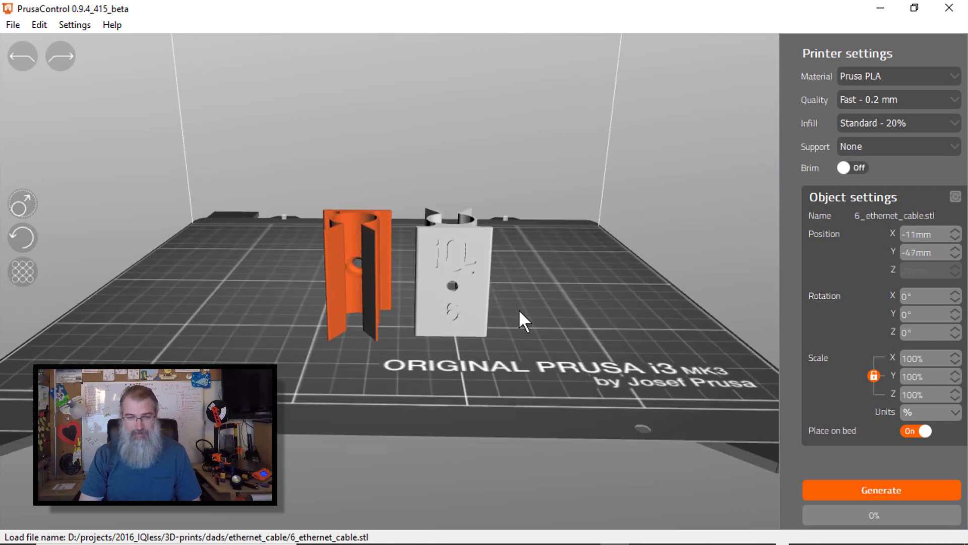
pyautogui.moveTo(523, 320); pyautogui.dragTo(566, 347)
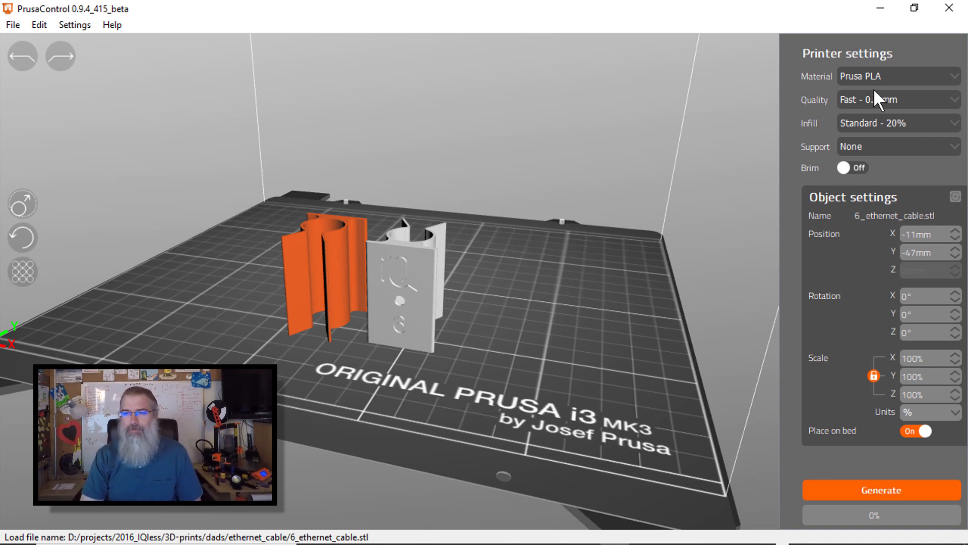
# Keep the Support setting at None so both clips slice without supports.
pyautogui.click(896, 123)
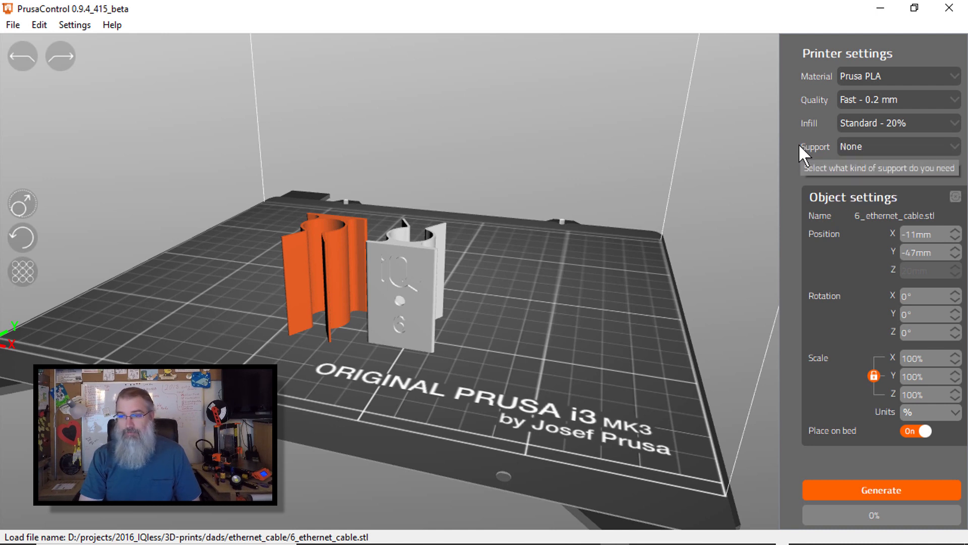
pyautogui.click(898, 146)
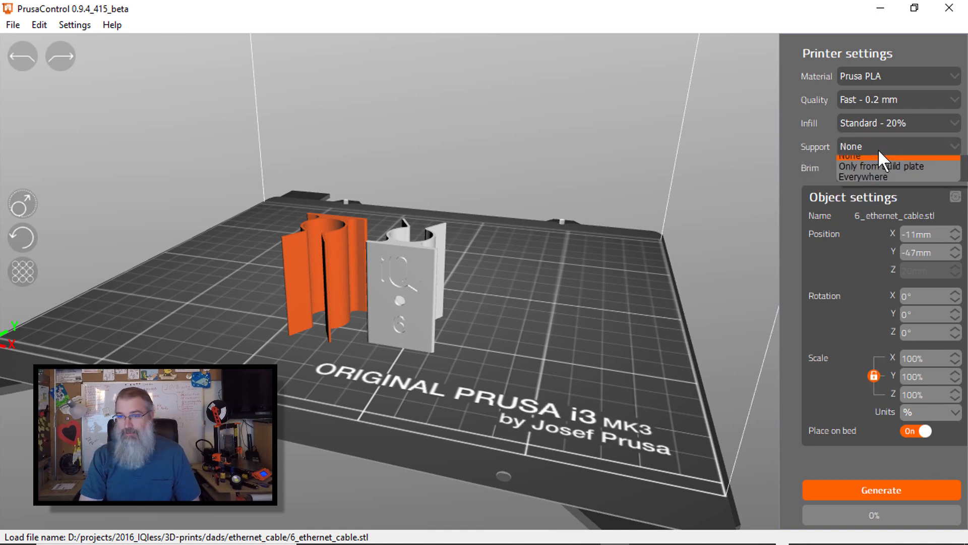
pyautogui.click(880, 489)
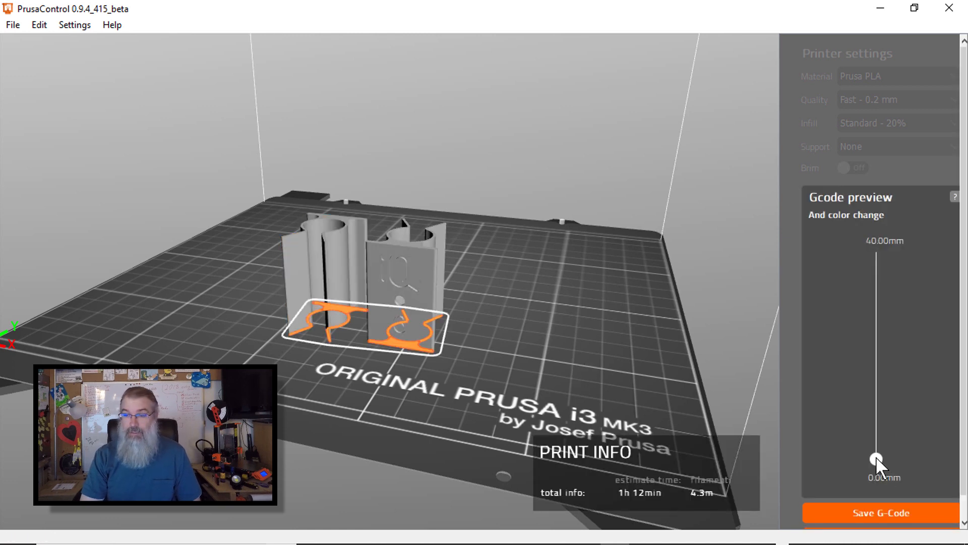
# Scrub the G-code layer slider through 8, 22.8, 34.6 and 40 mm, back to 19 mm and up to 39.2 mm.
pyautogui.moveTo(876, 461); pyautogui.dragTo(877, 451)
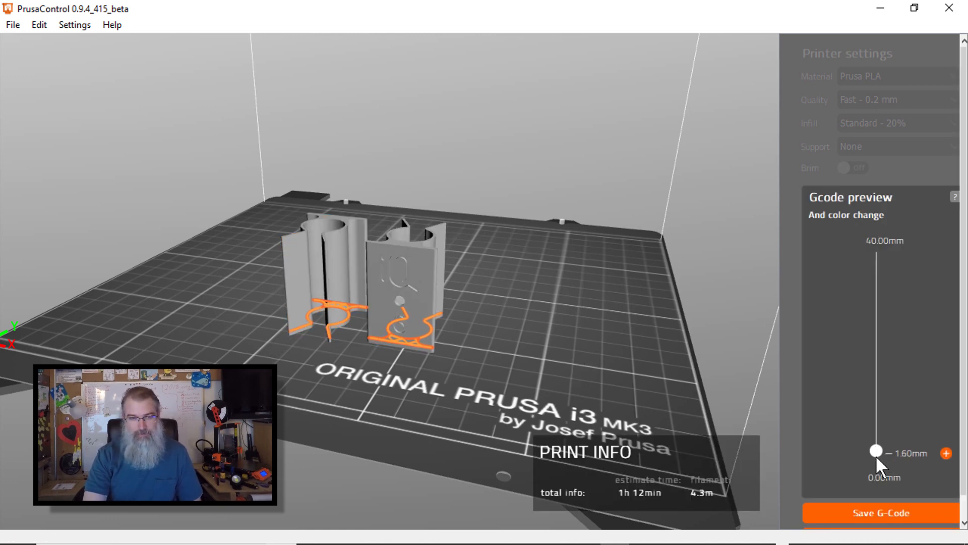
pyautogui.moveTo(877, 451); pyautogui.dragTo(876, 417)
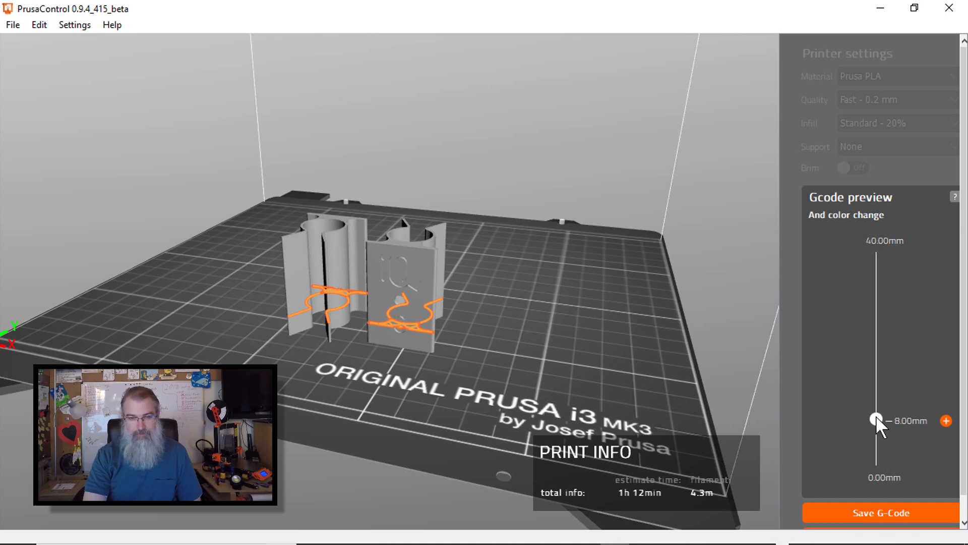
pyautogui.moveTo(878, 421); pyautogui.dragTo(878, 345)
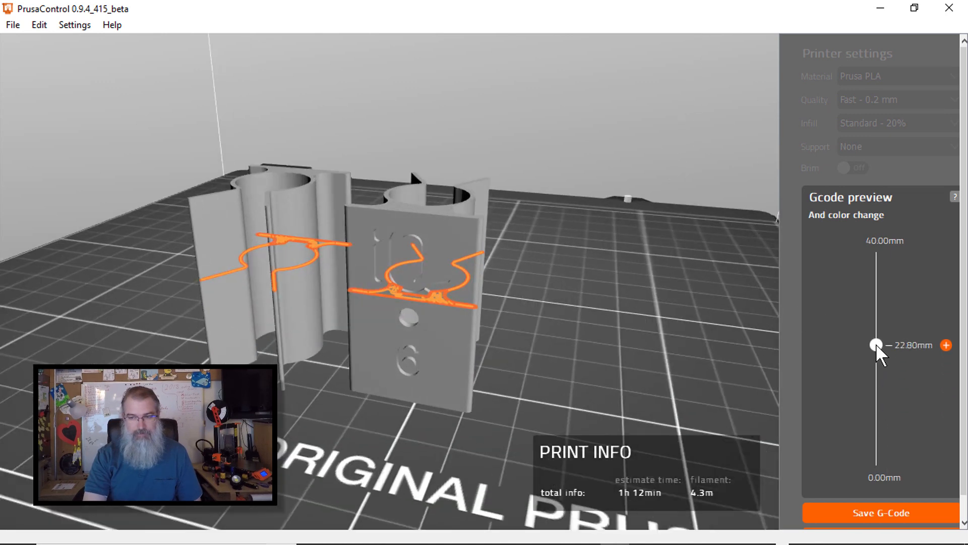
pyautogui.moveTo(876, 345); pyautogui.dragTo(875, 284)
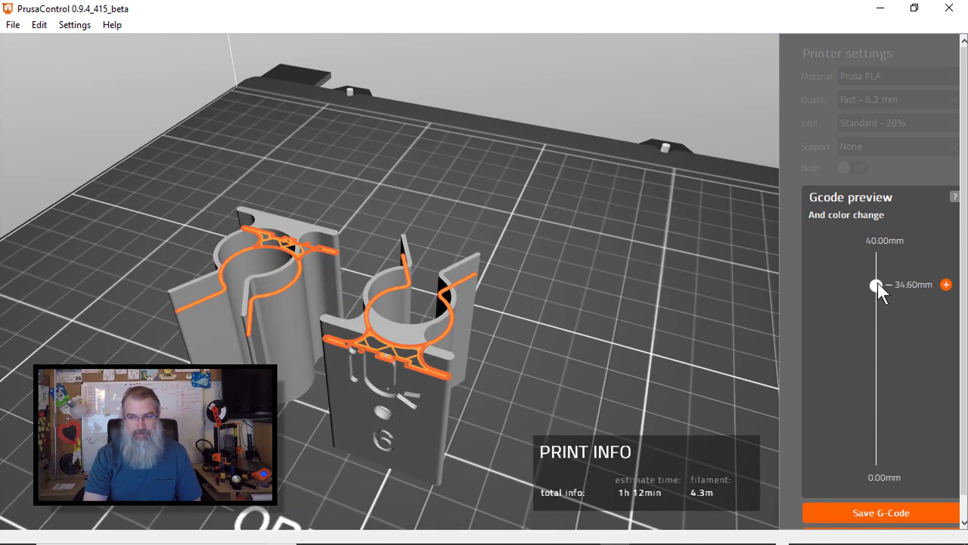
pyautogui.moveTo(873, 286); pyautogui.dragTo(873, 312)
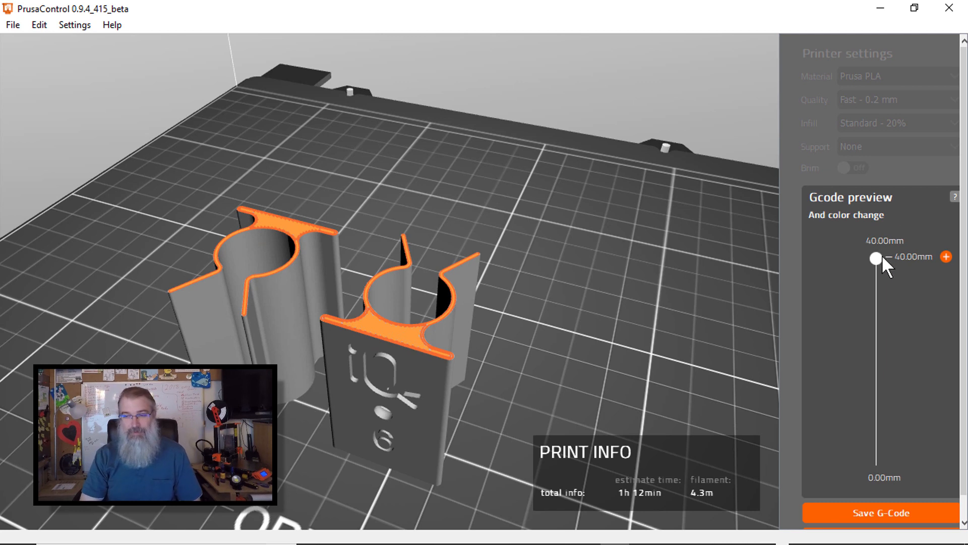
pyautogui.moveTo(877, 259); pyautogui.dragTo(876, 364)
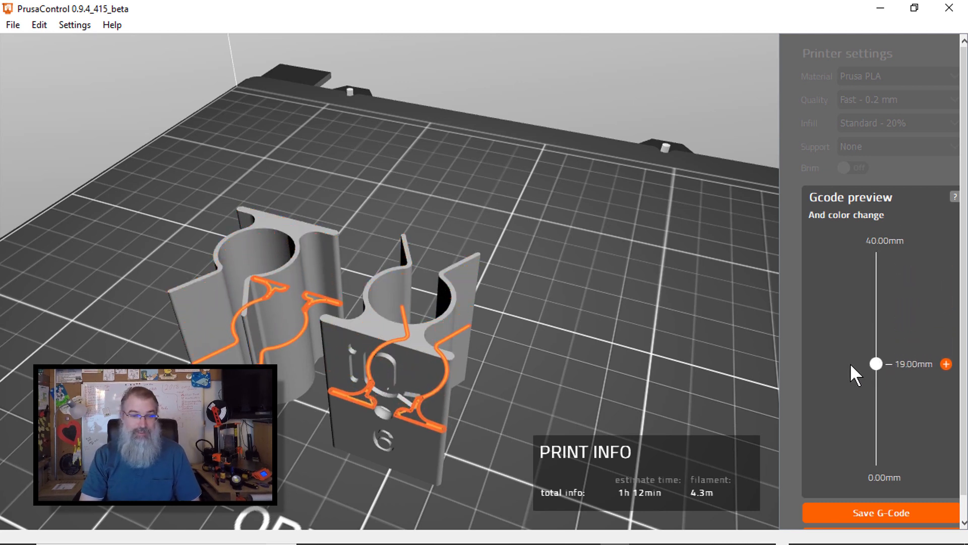
pyautogui.moveTo(876, 364); pyautogui.dragTo(876, 260)
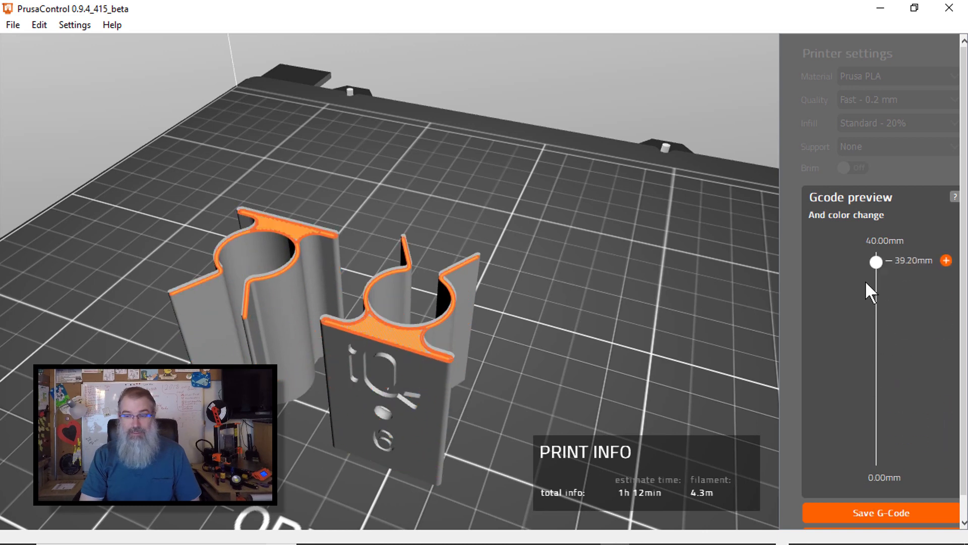
# Start saving the generated G-code to a file.
pyautogui.click(875, 513)
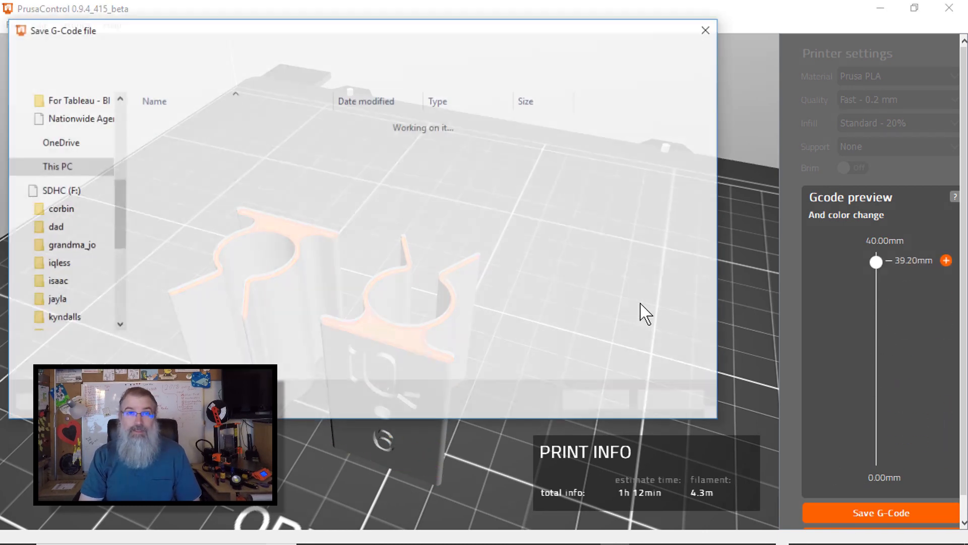